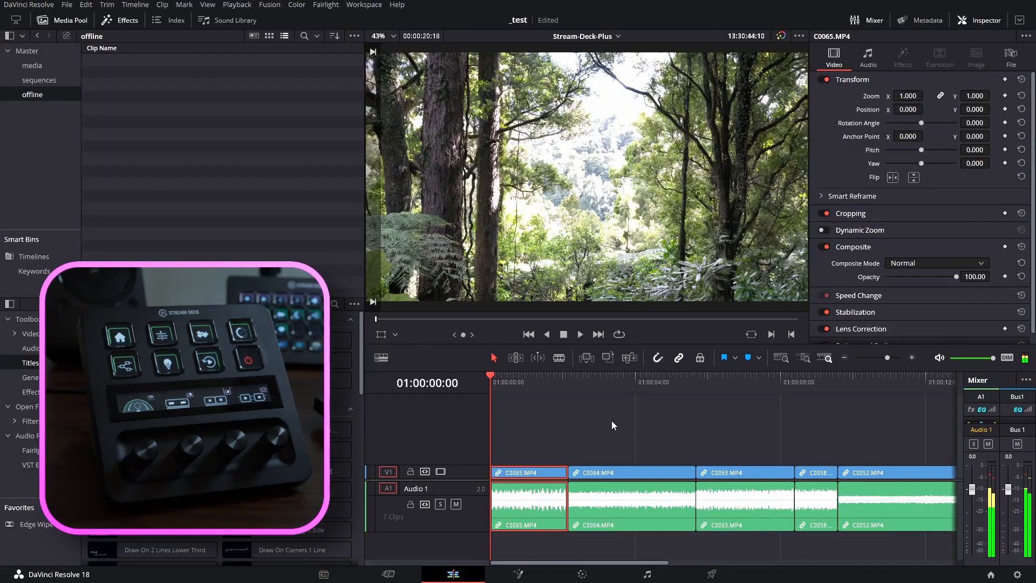
# Play and scrub the timeline forward about eight seconds onto the C0058 fern clip.
pyautogui.click(579, 334)
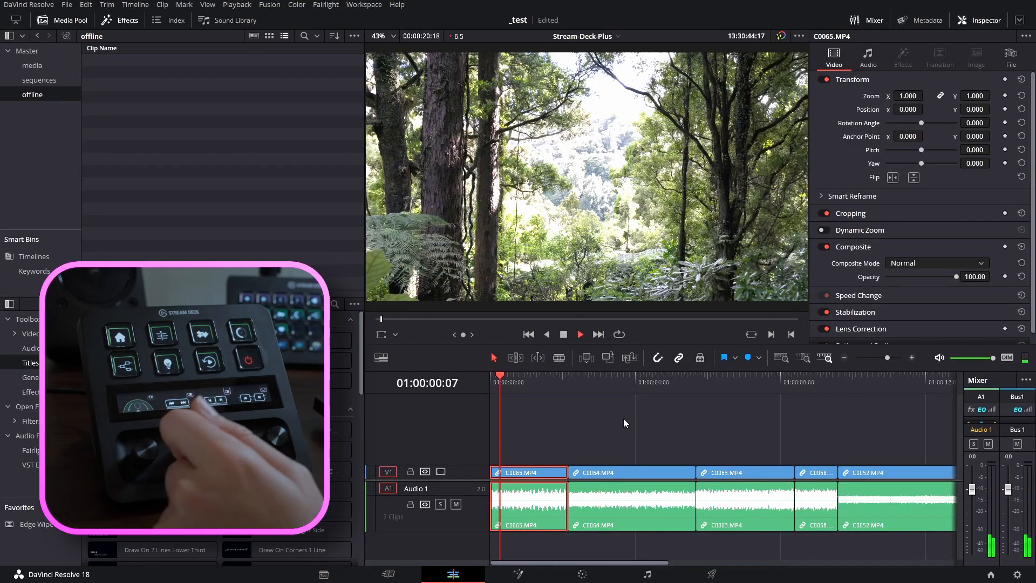
pyautogui.click(578, 335)
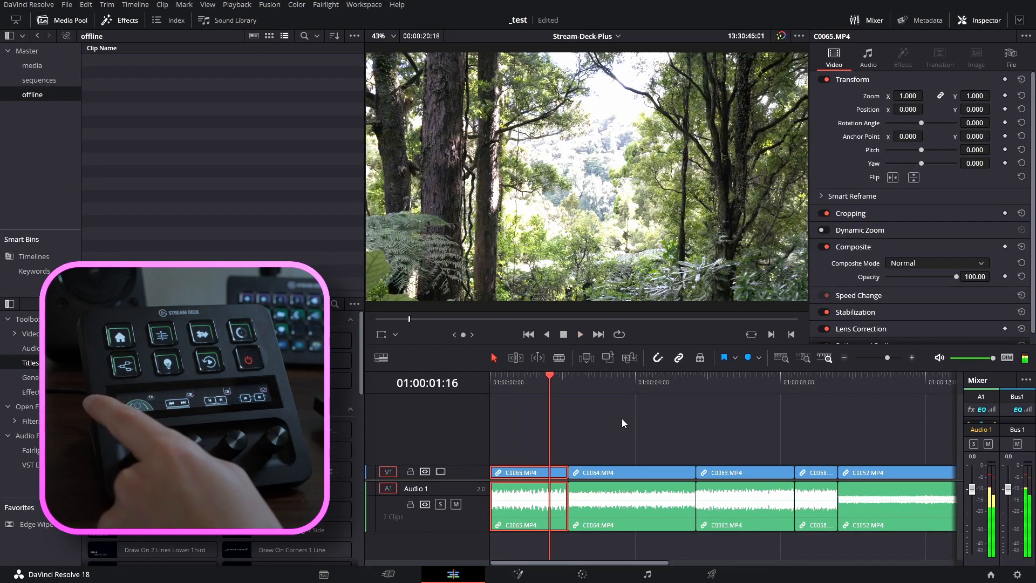
pyautogui.click(579, 334)
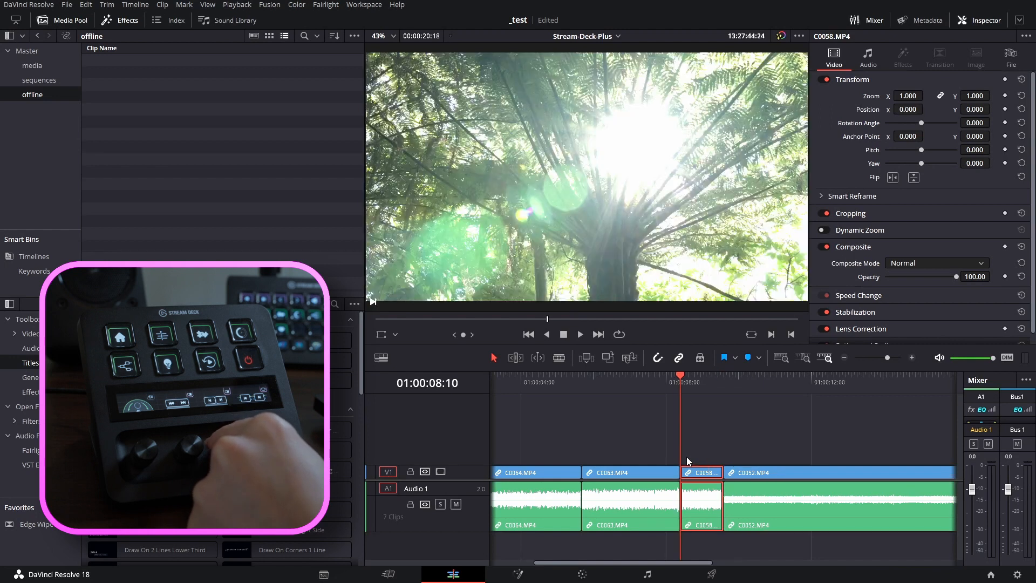
pyautogui.click(628, 472)
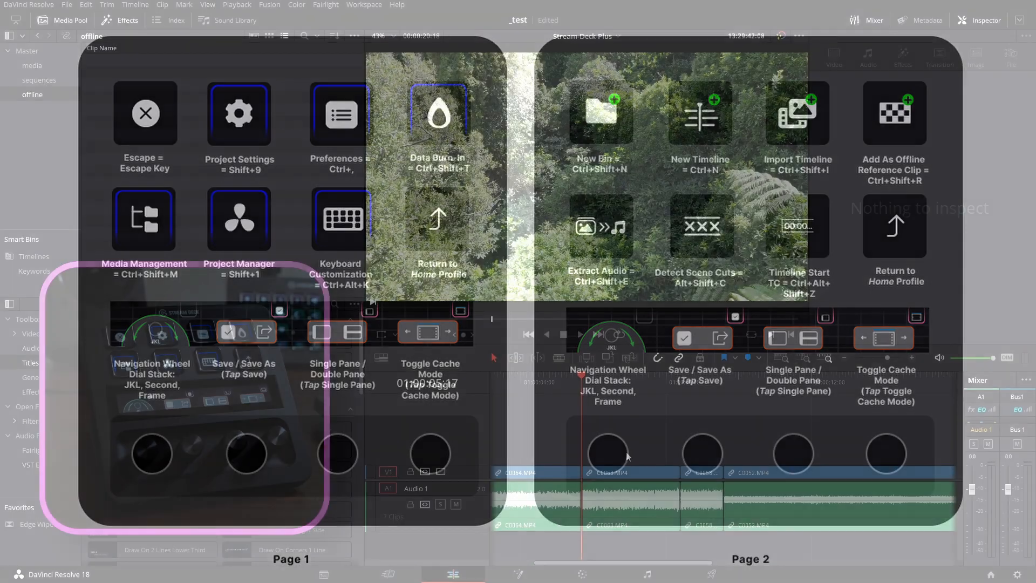
# Bring up Save Current Project As proposing '_test copy', then move to the Media page.
pyautogui.click(628, 473)
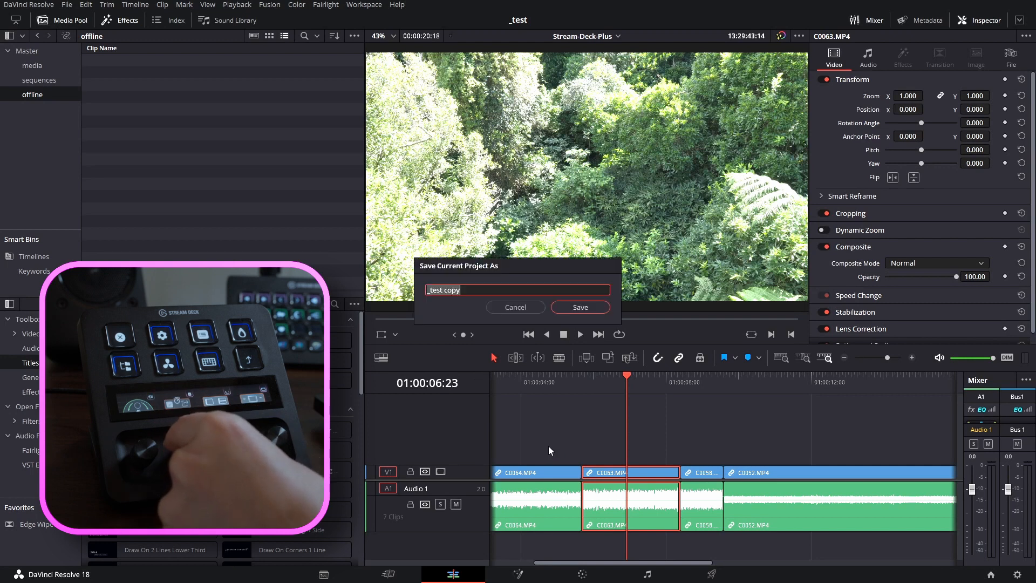
pyautogui.click(579, 306)
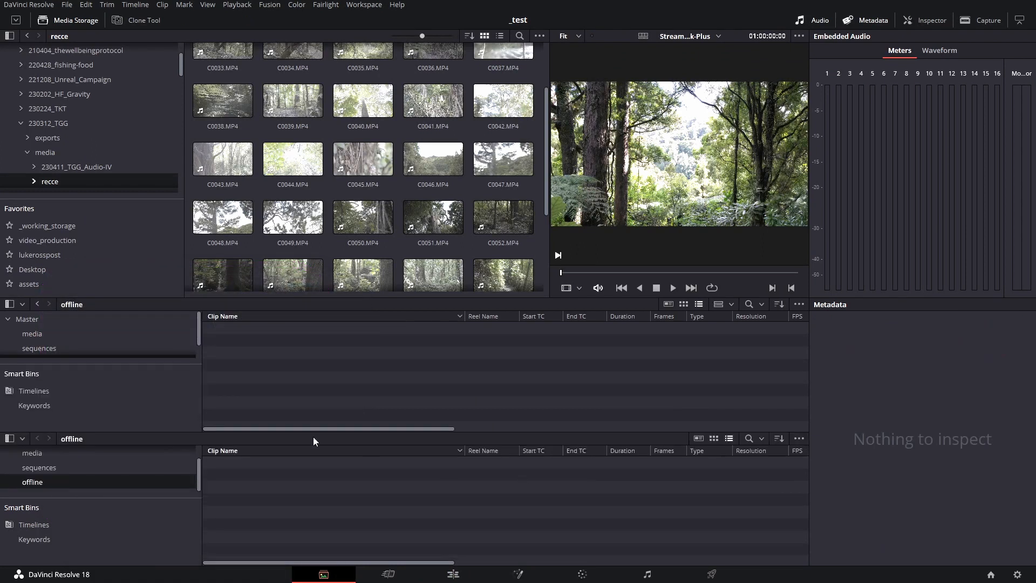
pyautogui.moveTo(318, 449)
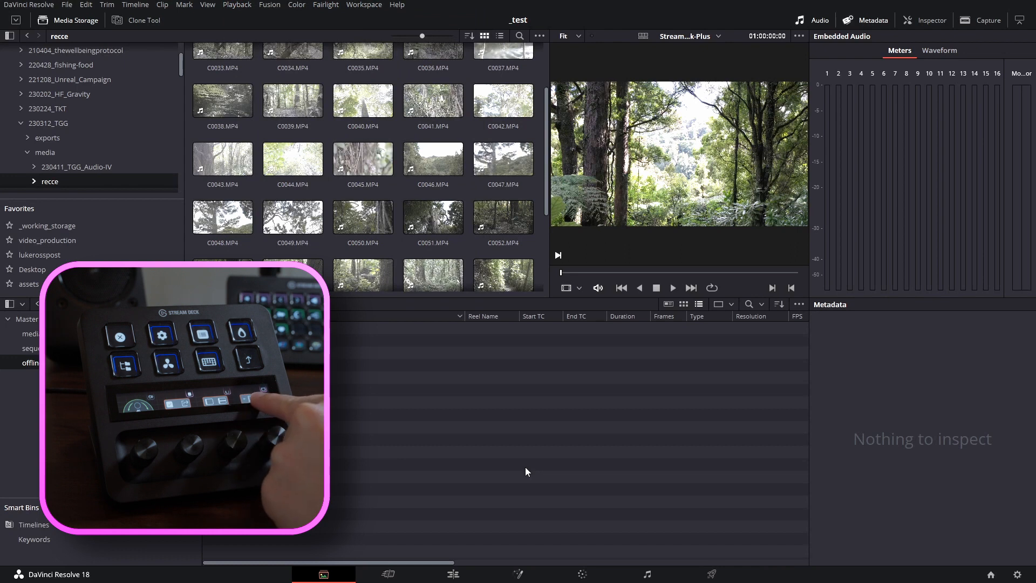
# Show the Media page playback options list over the single-pane media pool.
pyautogui.click(236, 4)
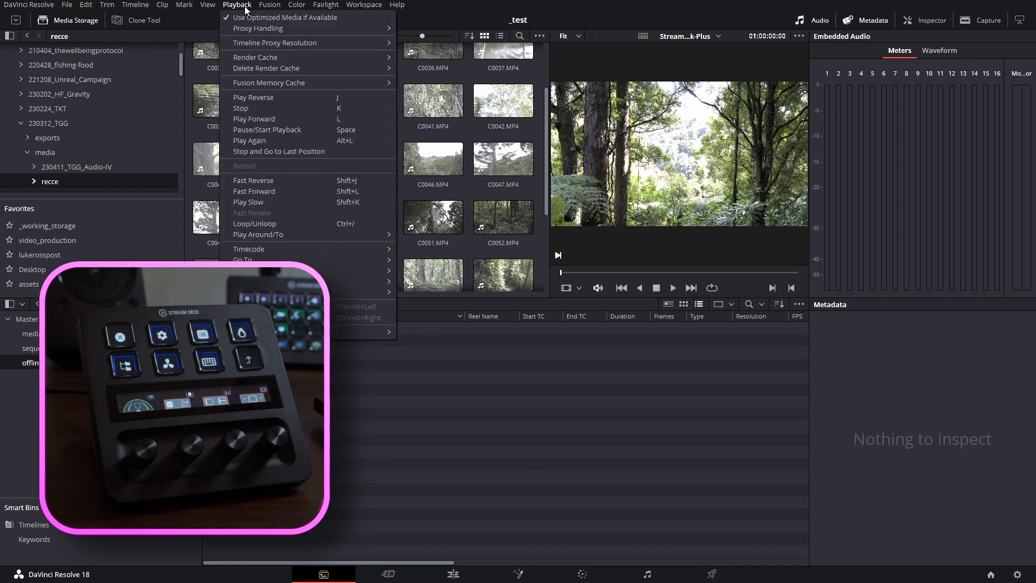
pyautogui.moveTo(255, 57)
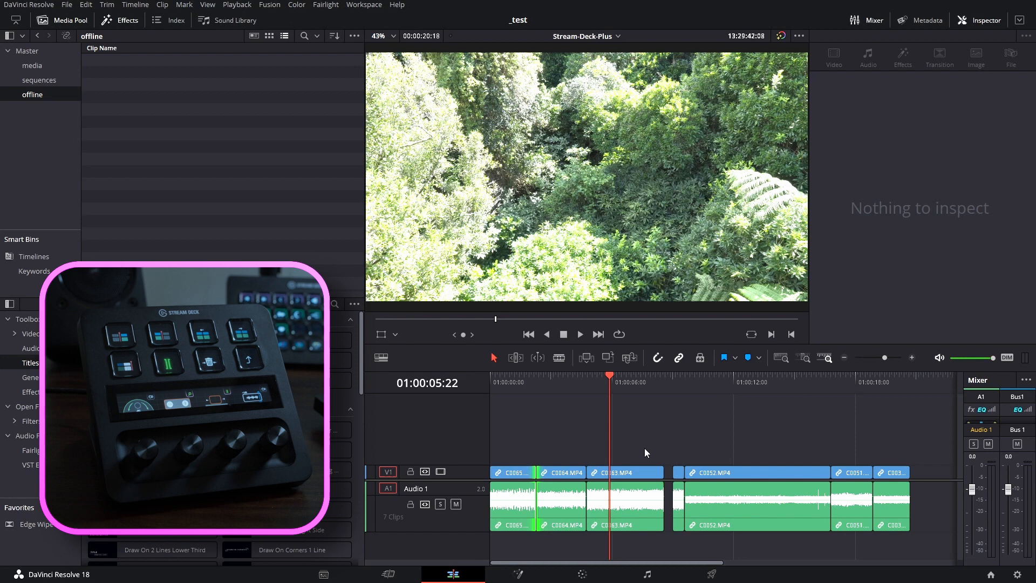
# Select clip C0063 on the edit timeline to raise its audio gain to +10 dB.
pyautogui.click(625, 472)
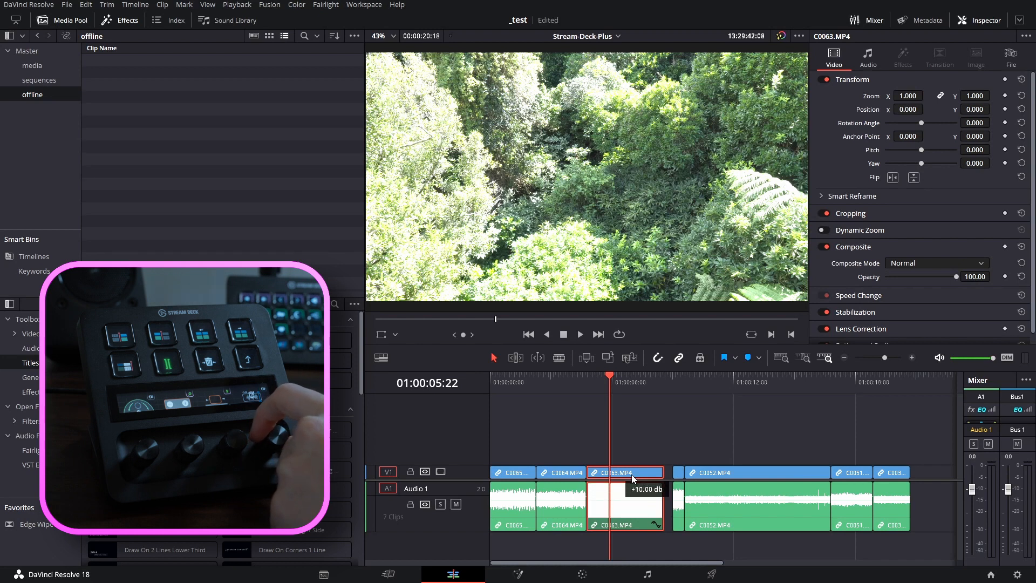
# Set clip volumes to C0064 -6 dB and C0052 0 dB alongside C0063's +10 dB.
pyautogui.click(561, 471)
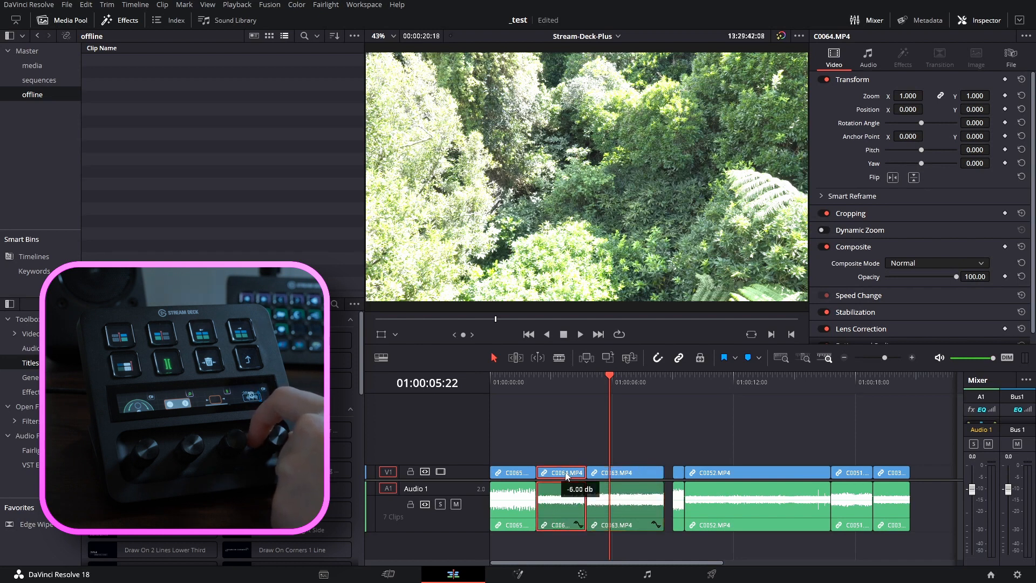
pyautogui.click(754, 472)
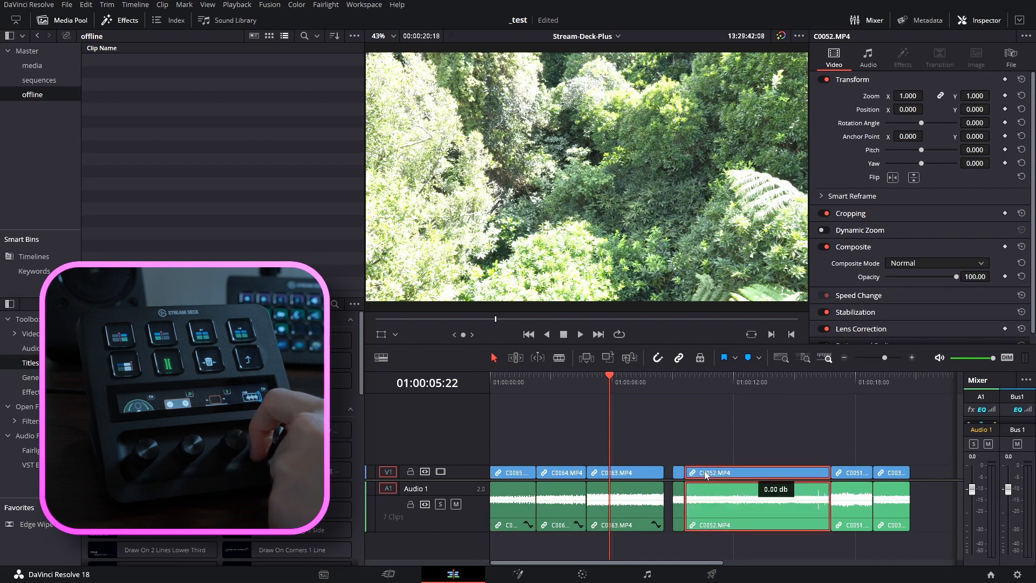
pyautogui.click(891, 472)
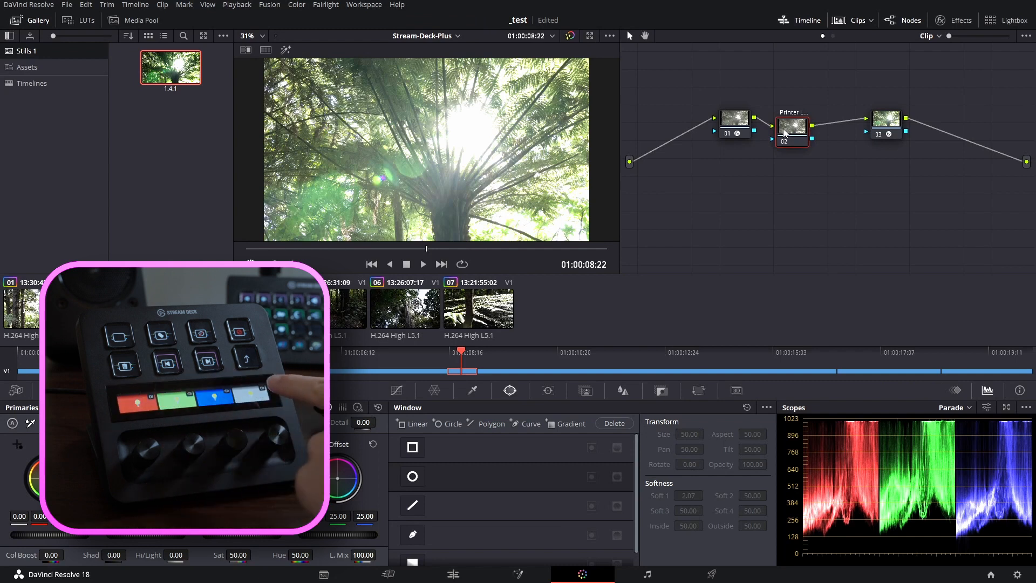
# Select node 02, the printer-lights node, in the three-node grade for adjustment.
pyautogui.click(295, 4)
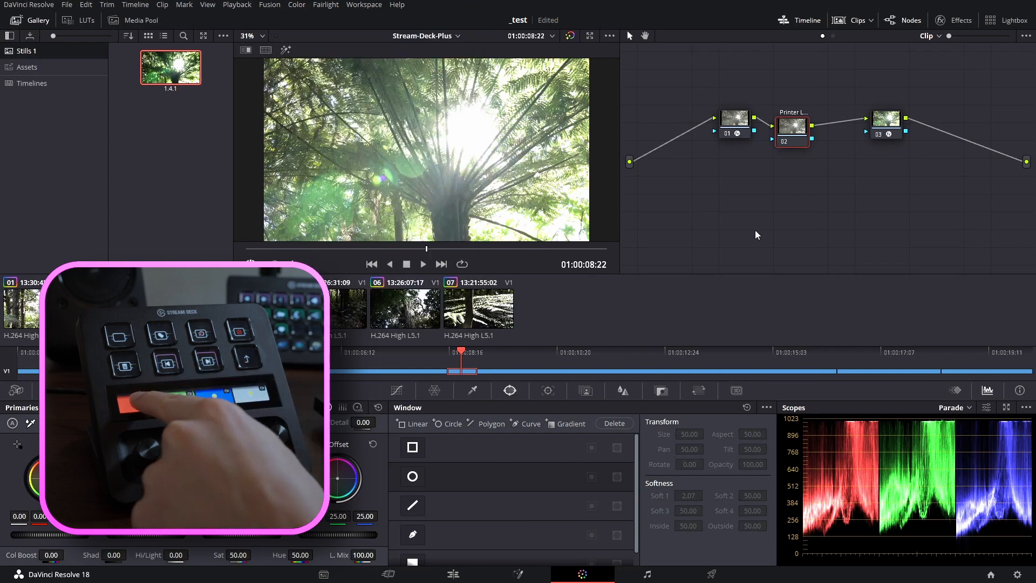
pyautogui.click(297, 4)
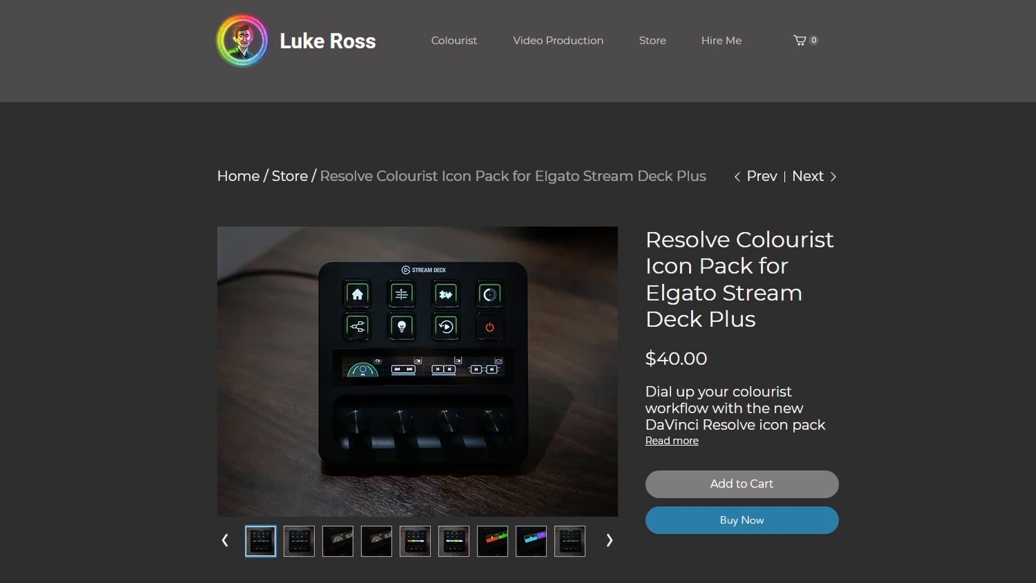
# Reveal What's Included and Compatibility details and advance the gallery to the third light-key photo.
pyautogui.scroll(-3)
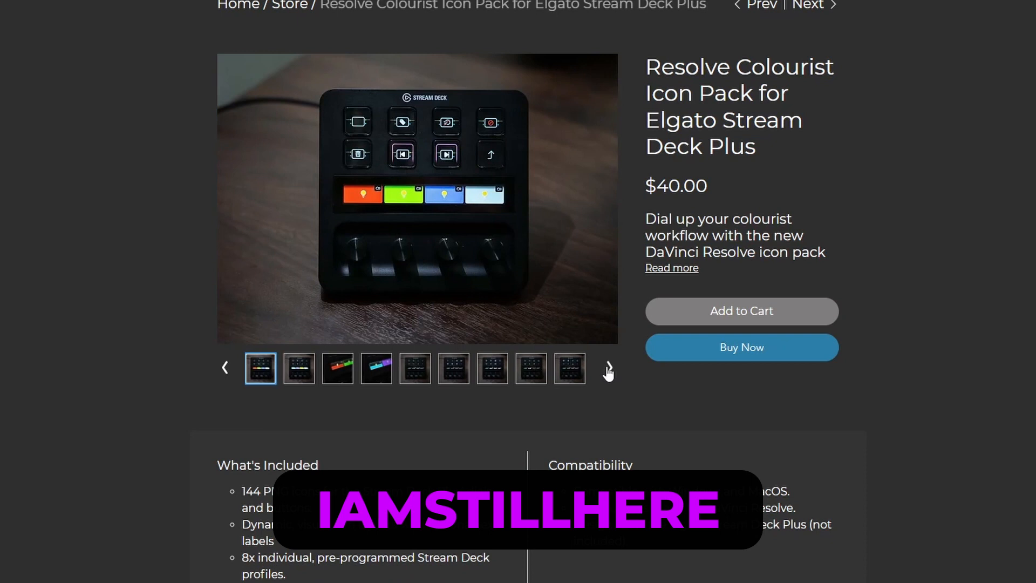
pyautogui.click(298, 368)
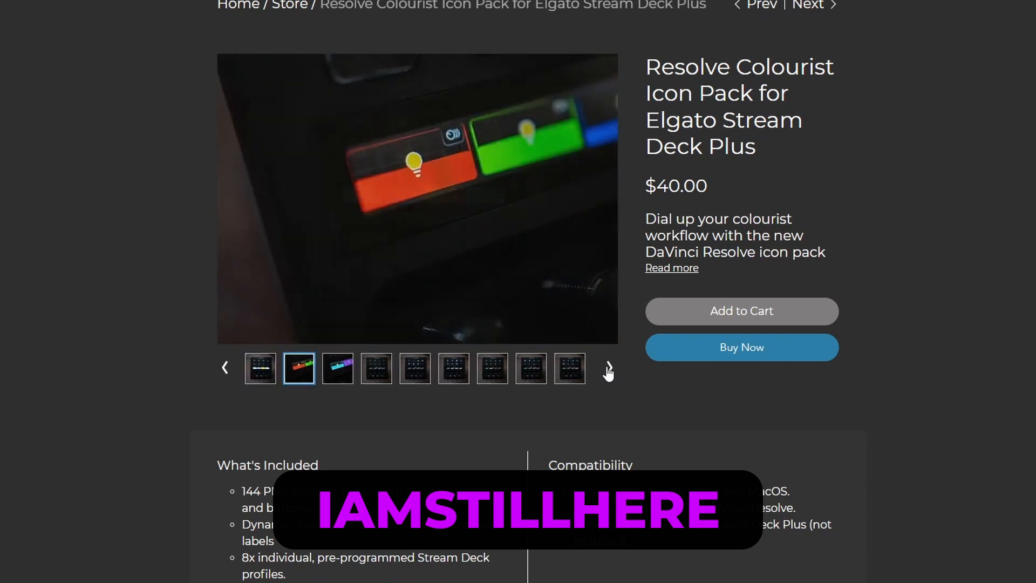
pyautogui.click(337, 368)
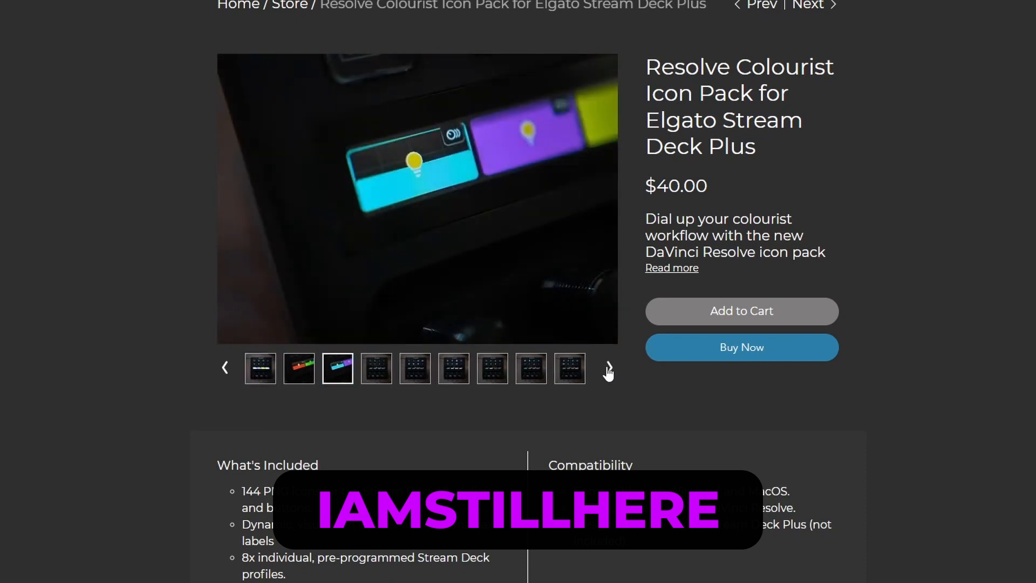